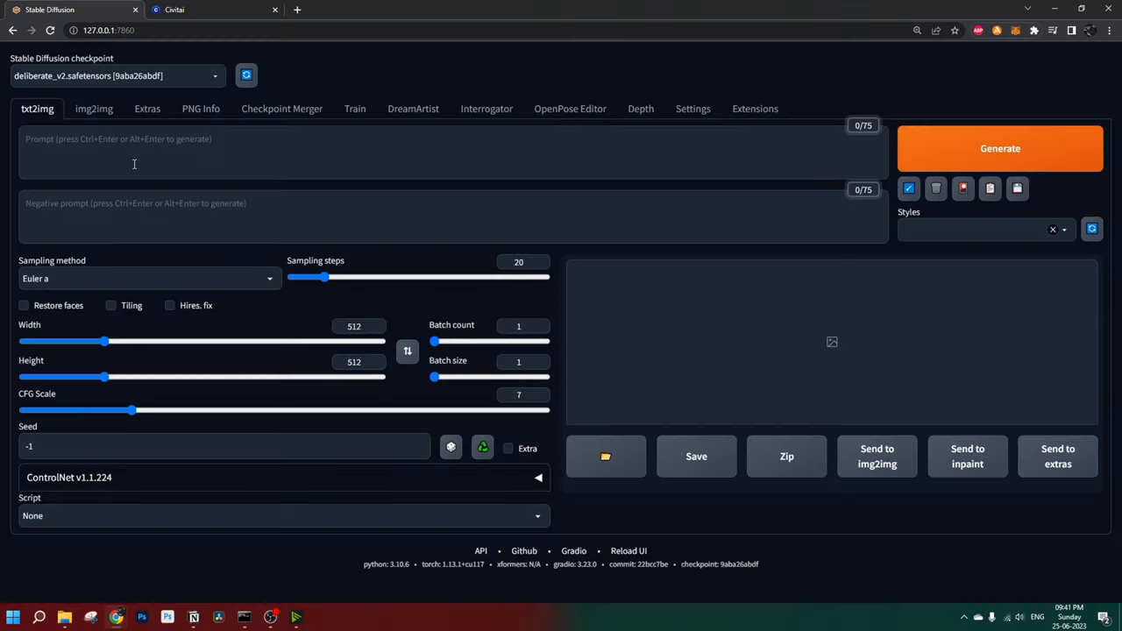
- Switch from the WebUI's empty txt2img page to the Civitai browser tab
{"action": "left_click", "coordinate": [755, 108]}
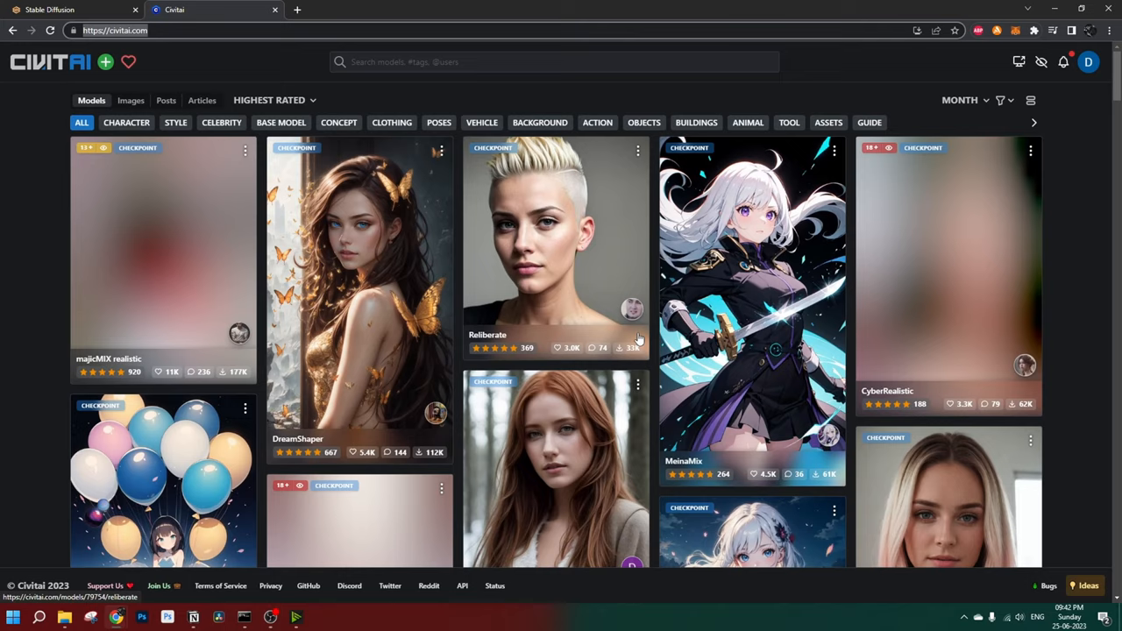
- Filter Civitai to LoRA models and download the '3D rendering style' 3DMM_V11 LoRA (36.11 MB)
{"action": "left_click", "coordinate": [999, 100]}
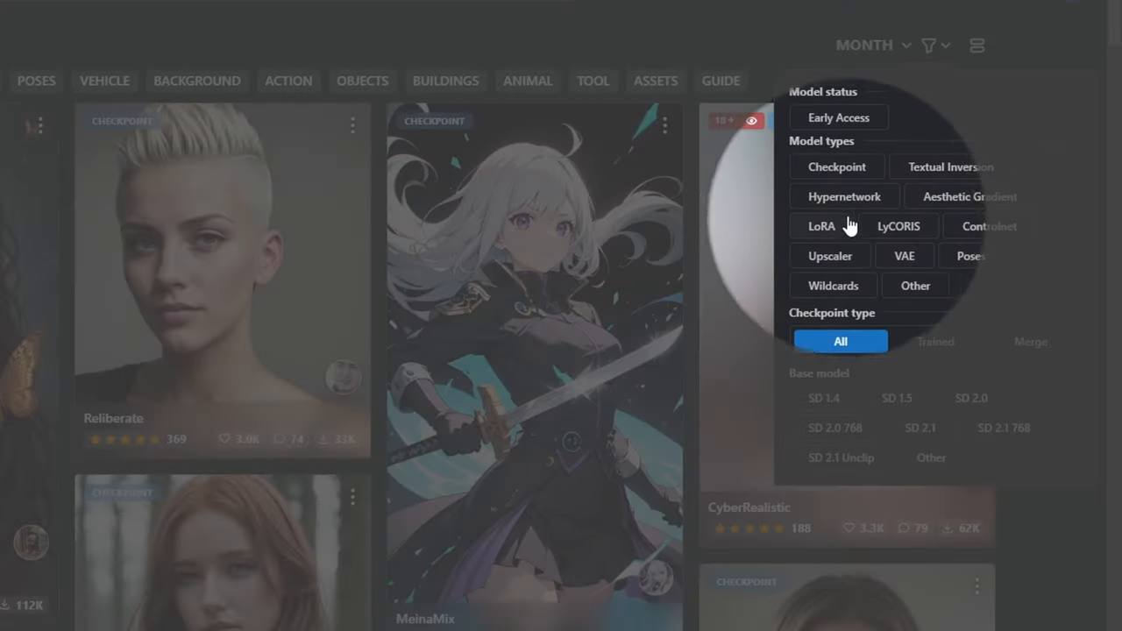
{"action": "left_click", "coordinate": [821, 227]}
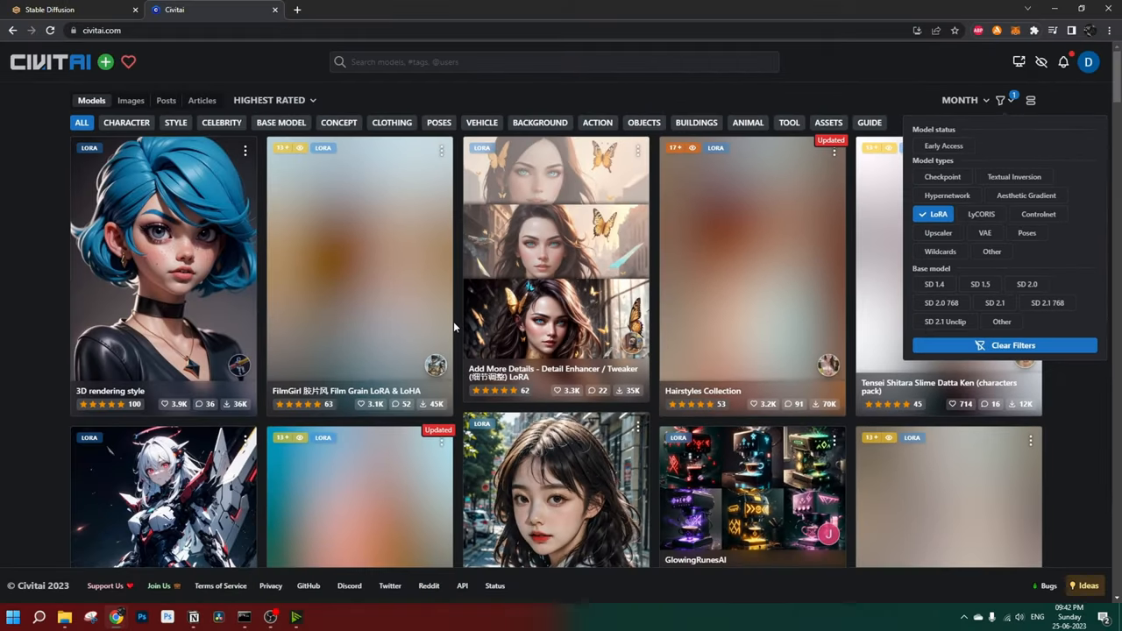
{"action": "scroll", "scroll_direction": "down", "scroll_amount": 3}
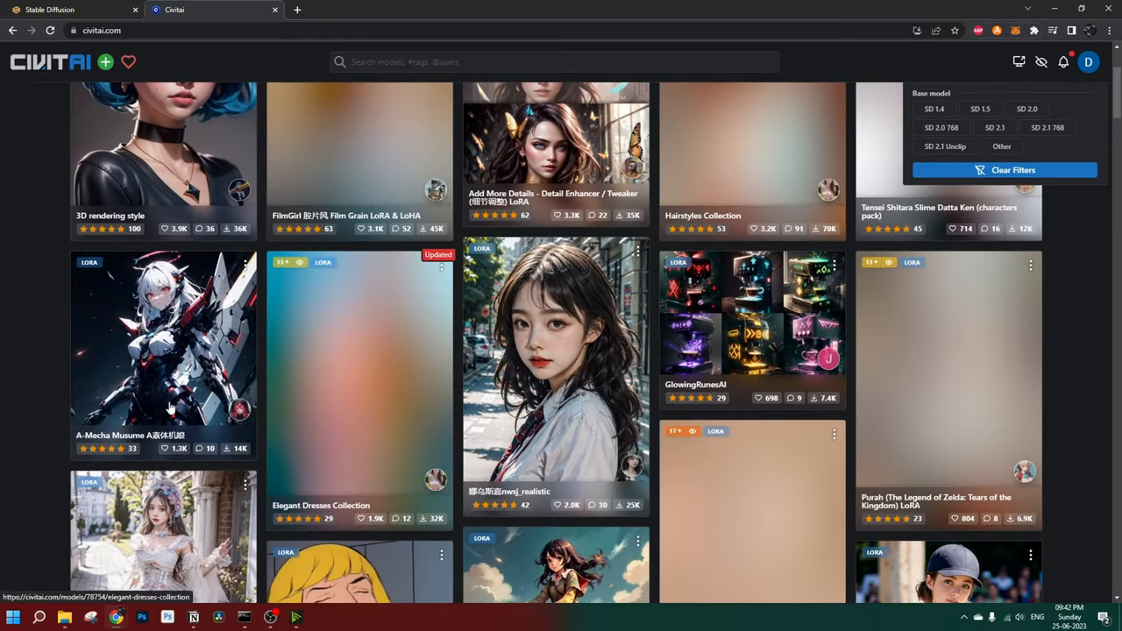
{"action": "left_click", "coordinate": [163, 154]}
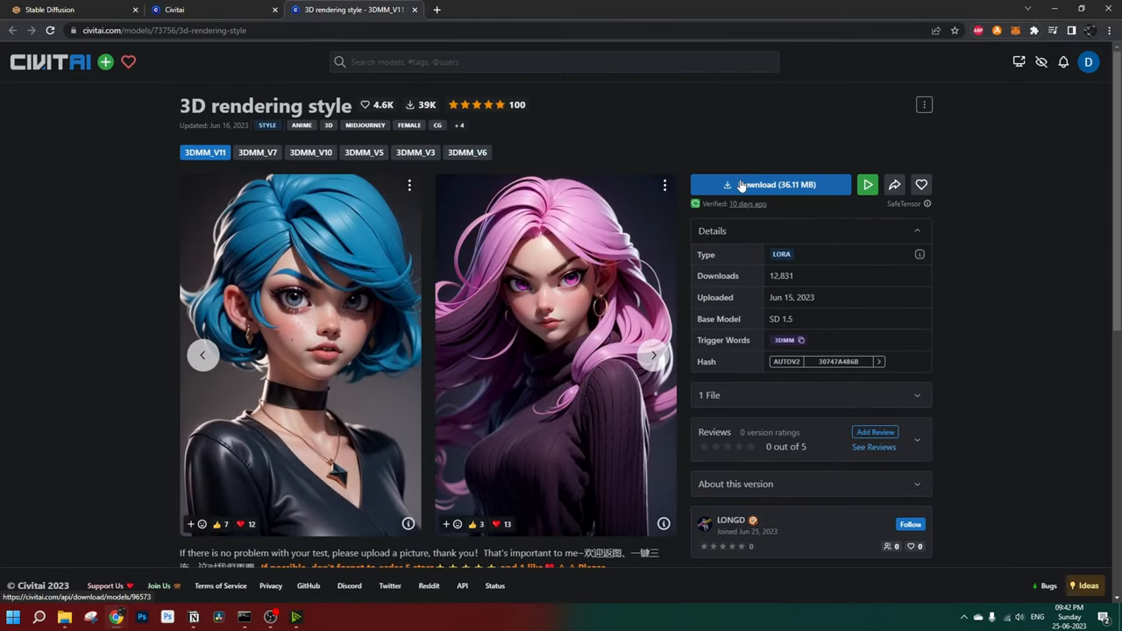
{"action": "left_click", "coordinate": [769, 184]}
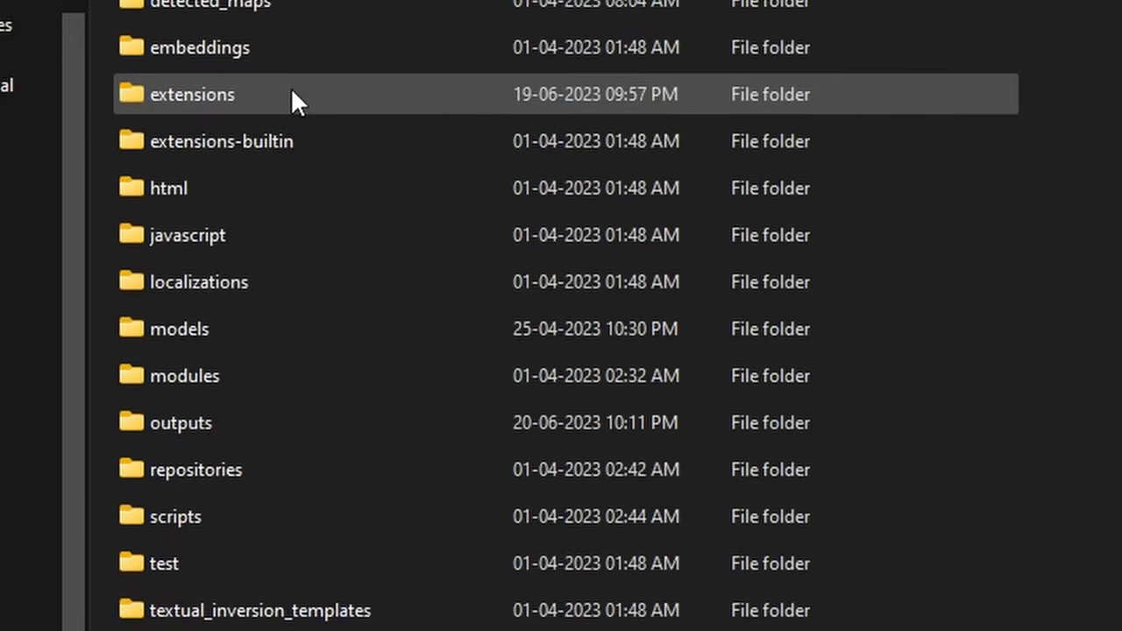
- Scroll the WebUI models directory and open its Lora folder
{"action": "scroll", "scroll_direction": "down", "scroll_amount": 3}
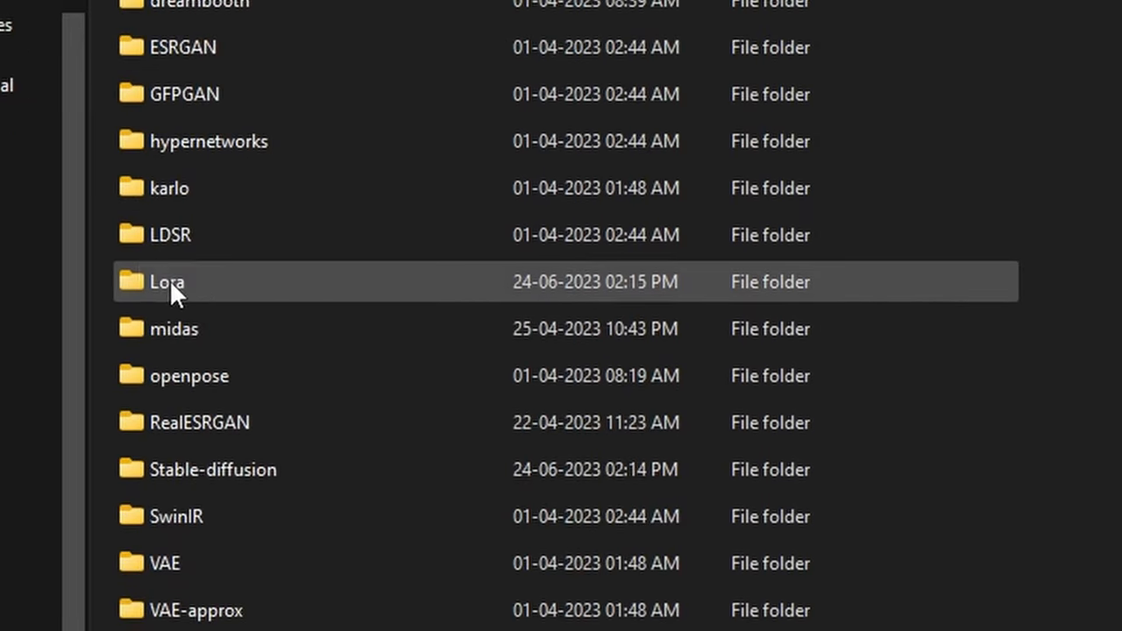
{"action": "double_click", "coordinate": [167, 281]}
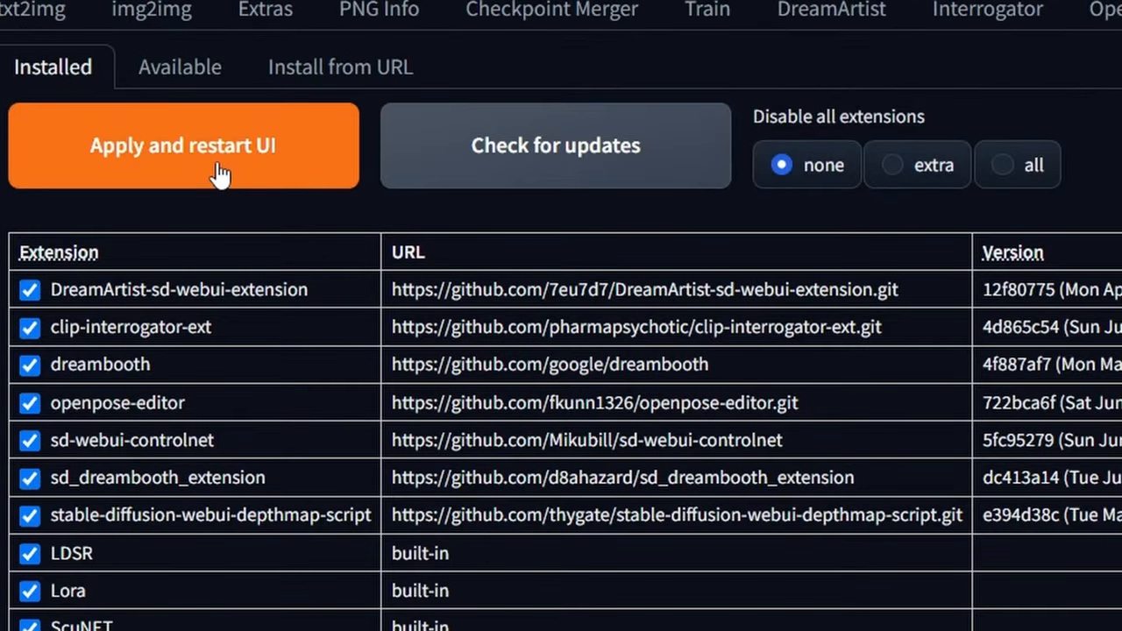
- Restart the UI, type 'portrait of a beautiful woman, headshot, photography', and add the 3DMM_V11 LoRA
{"action": "left_click", "coordinate": [182, 145]}
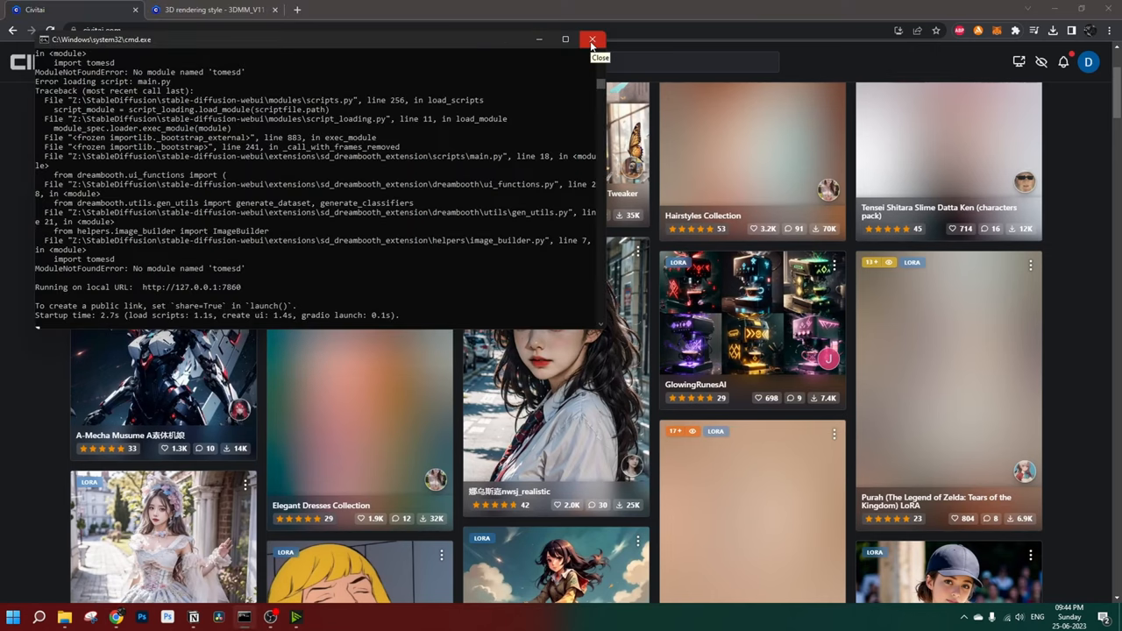
{"action": "left_click", "coordinate": [592, 39]}
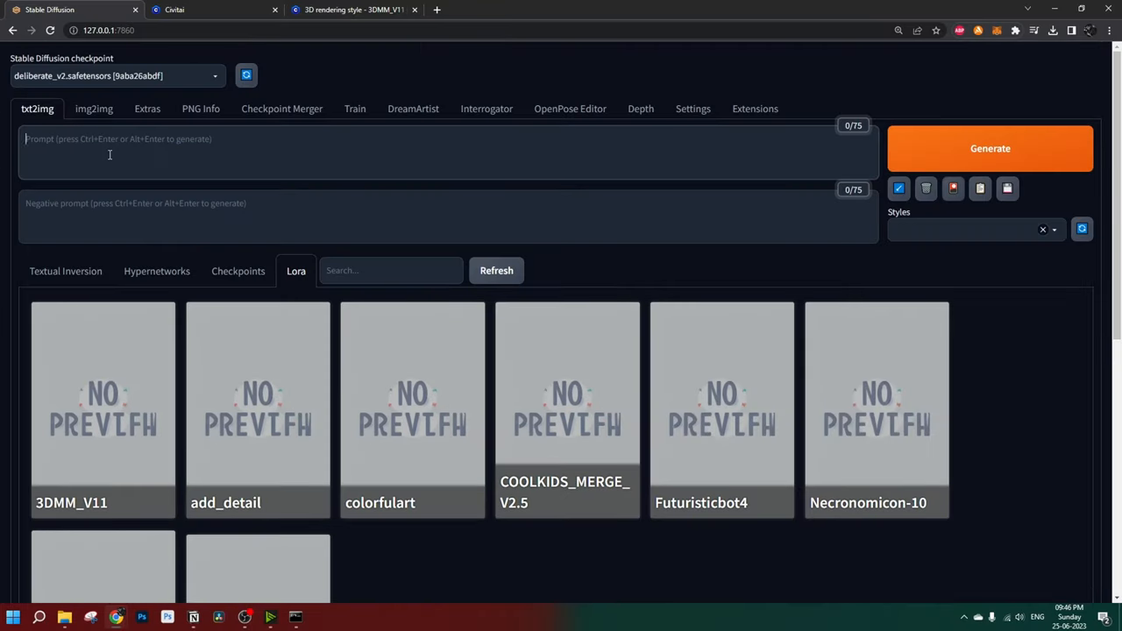
{"action": "type", "text": "portrait of a beautiful woman, headshot, photography"}
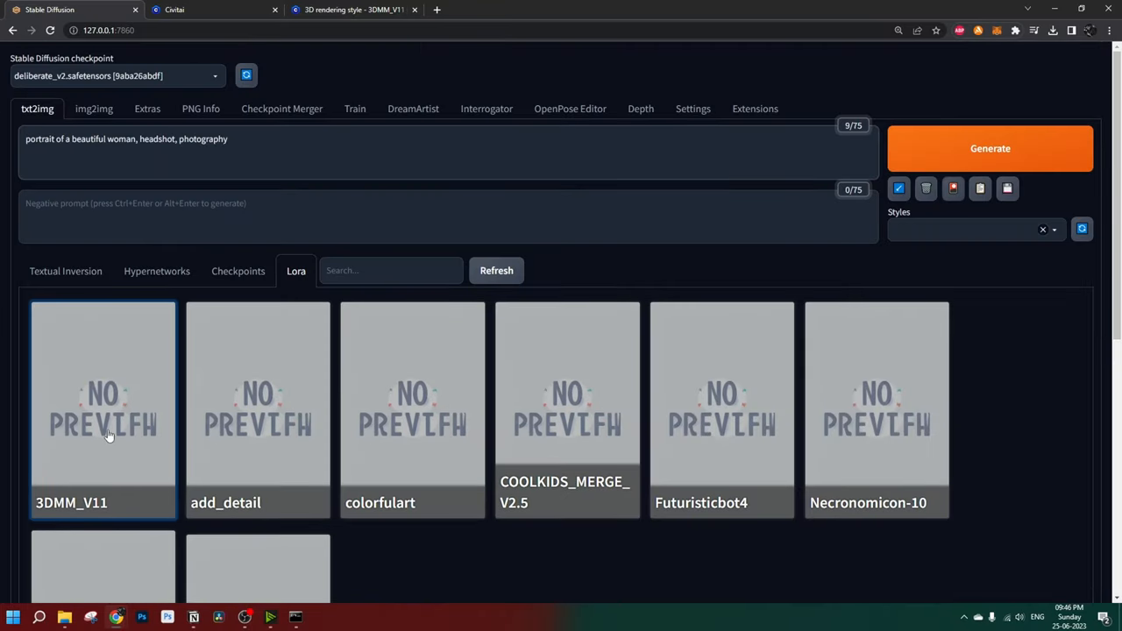
{"action": "left_click", "coordinate": [103, 409]}
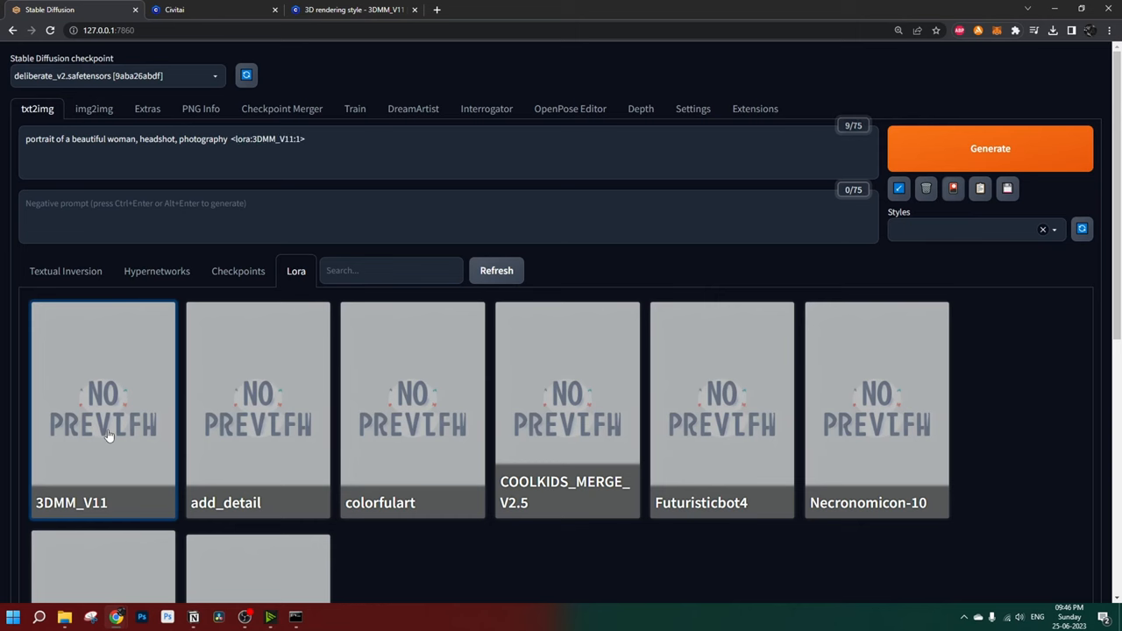